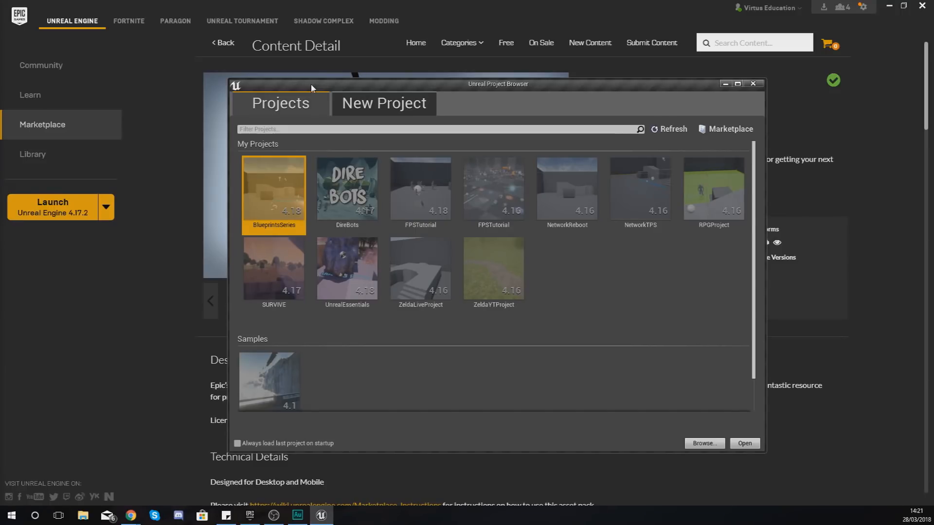
pyautogui.moveTo(346, 92)
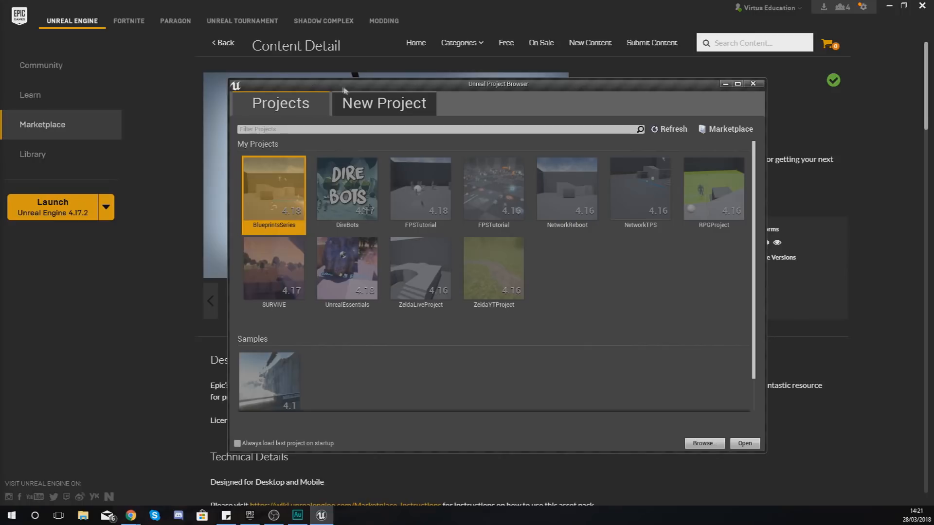
# Step: Create a Third Person Desktop/Console project named 'AnimationSeries'
pyautogui.click(383, 104)
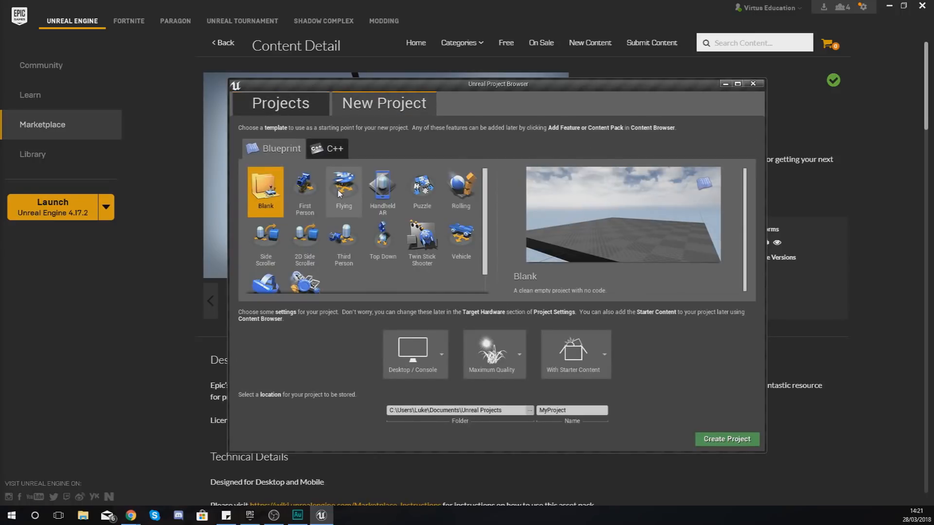
pyautogui.click(343, 240)
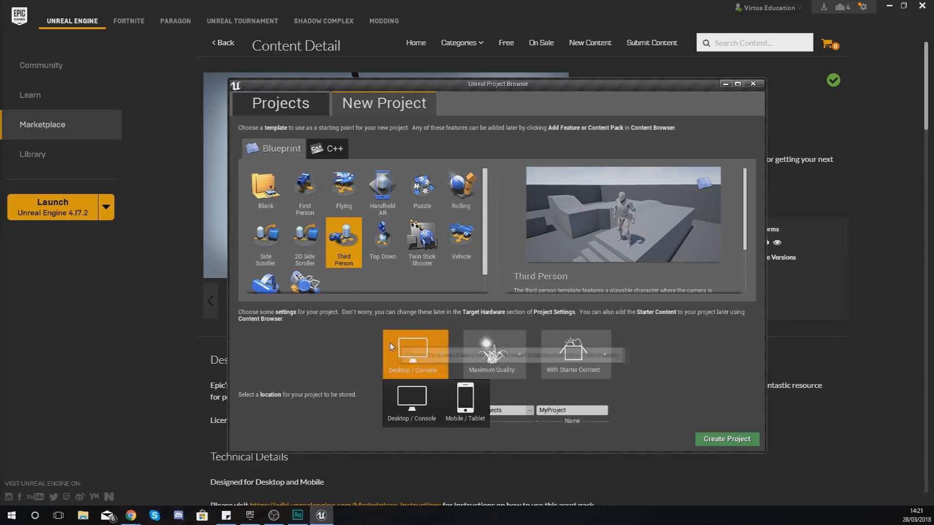
pyautogui.click(575, 354)
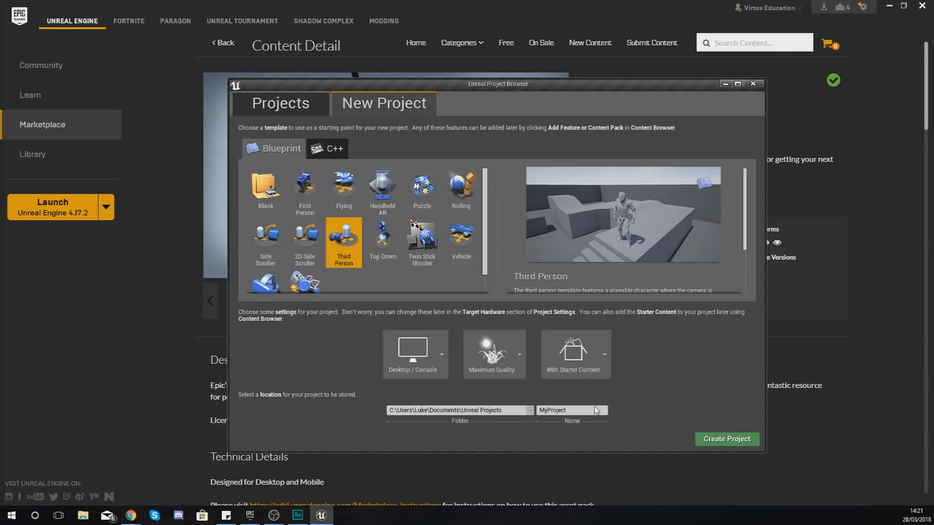
pyautogui.write('A')
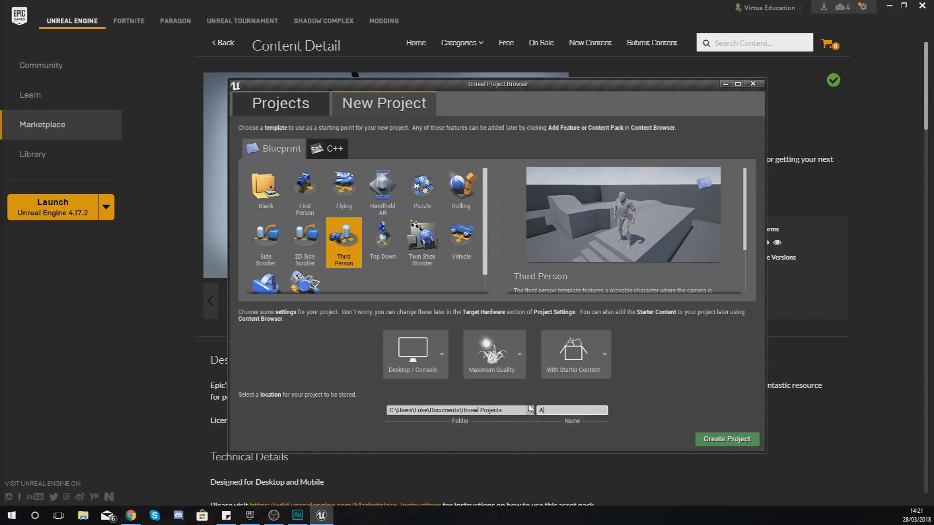
pyautogui.write('nimationSeri')
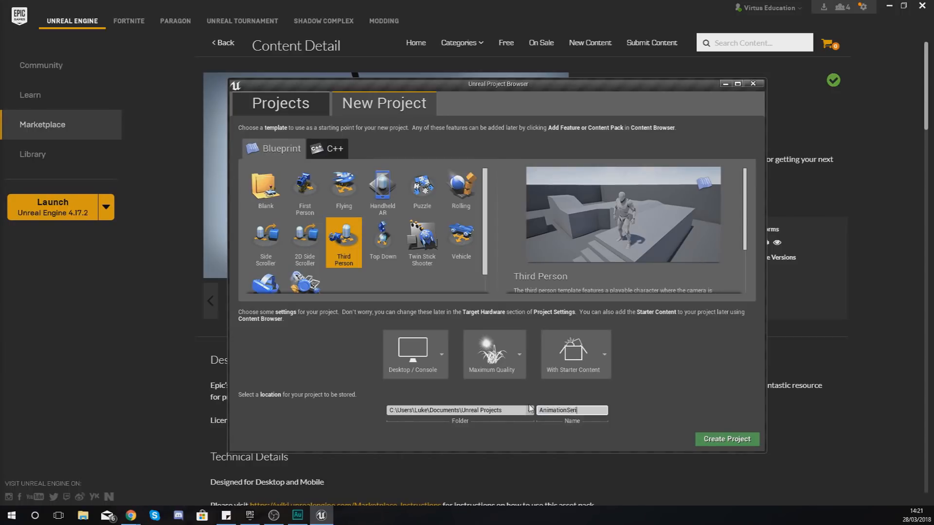
pyautogui.click(728, 439)
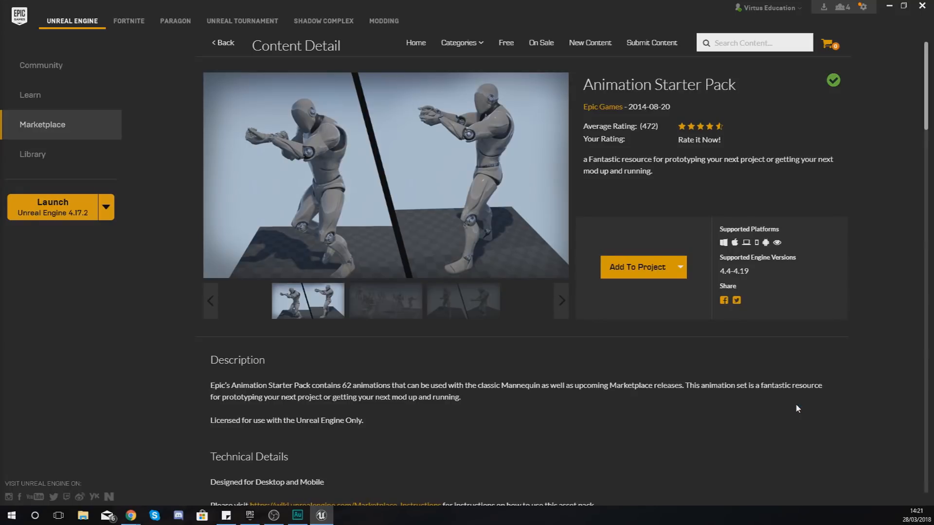
pyautogui.moveTo(657, 94)
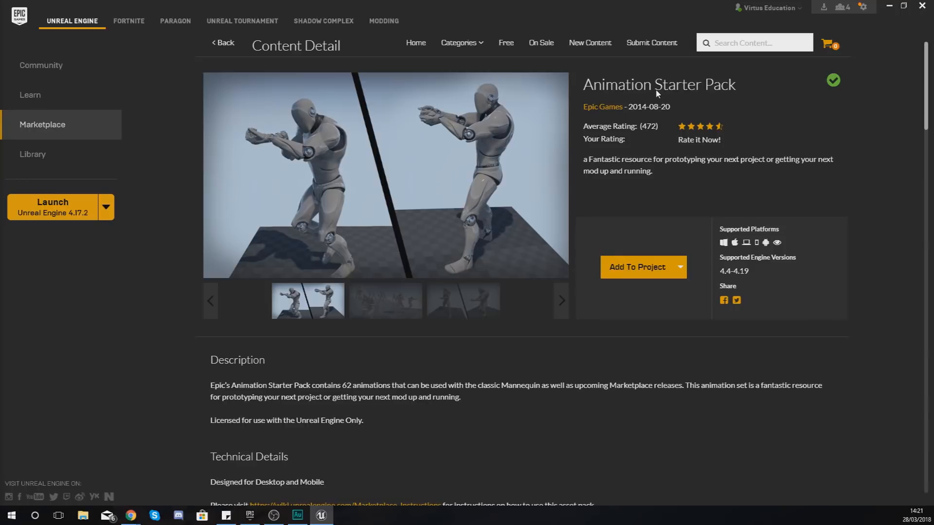
pyautogui.moveTo(612, 107)
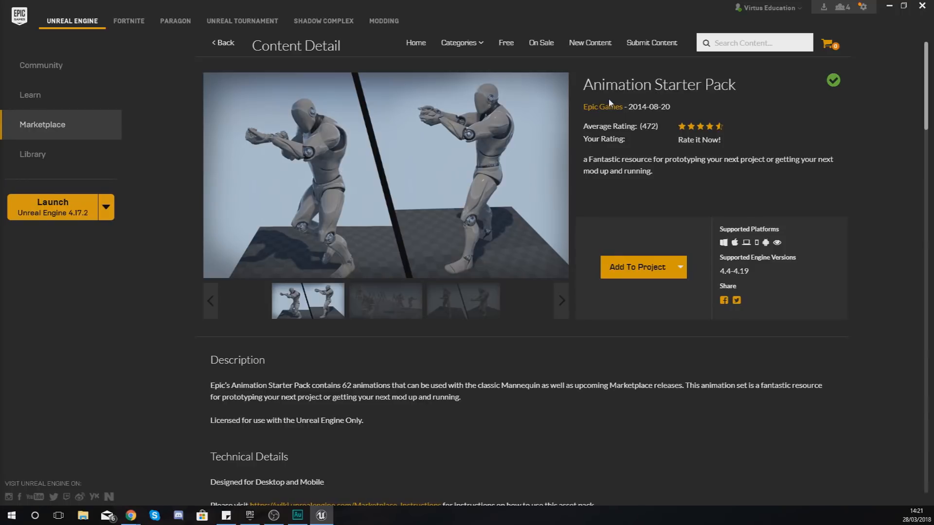
pyautogui.moveTo(618, 109)
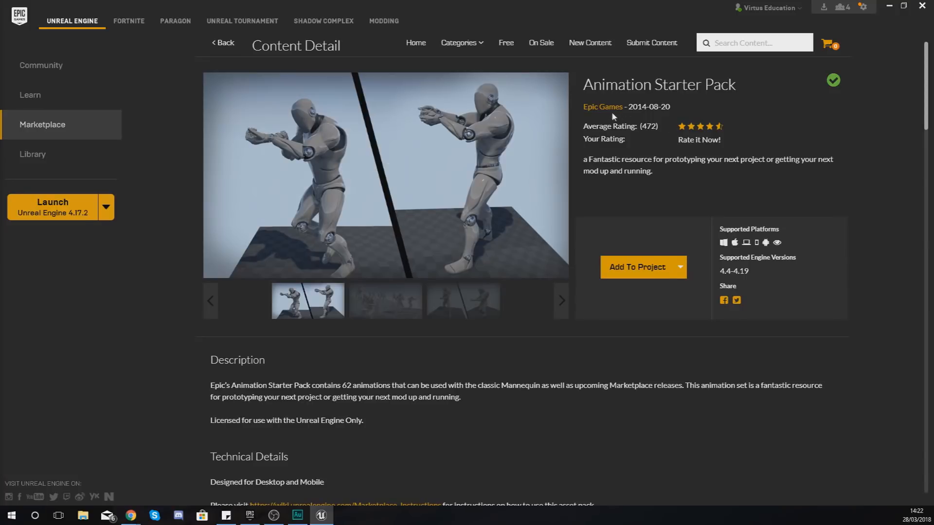
pyautogui.moveTo(111, 143)
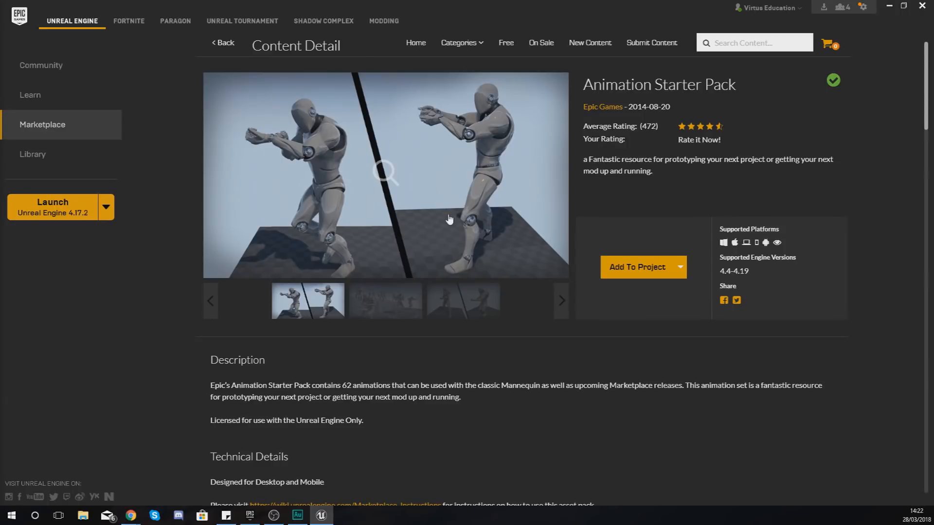
pyautogui.moveTo(286, 189)
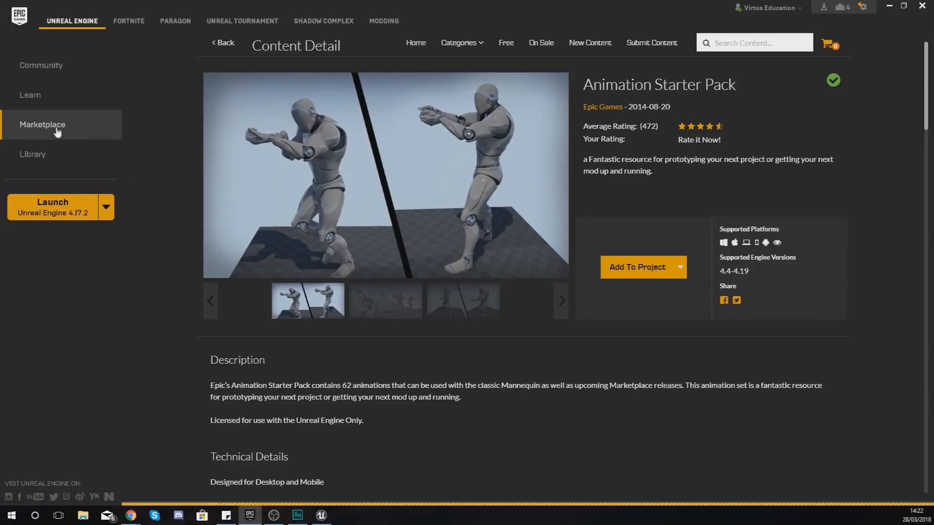
# Step: Return to the Marketplace and search for the Animation Starter Pack
pyautogui.click(43, 124)
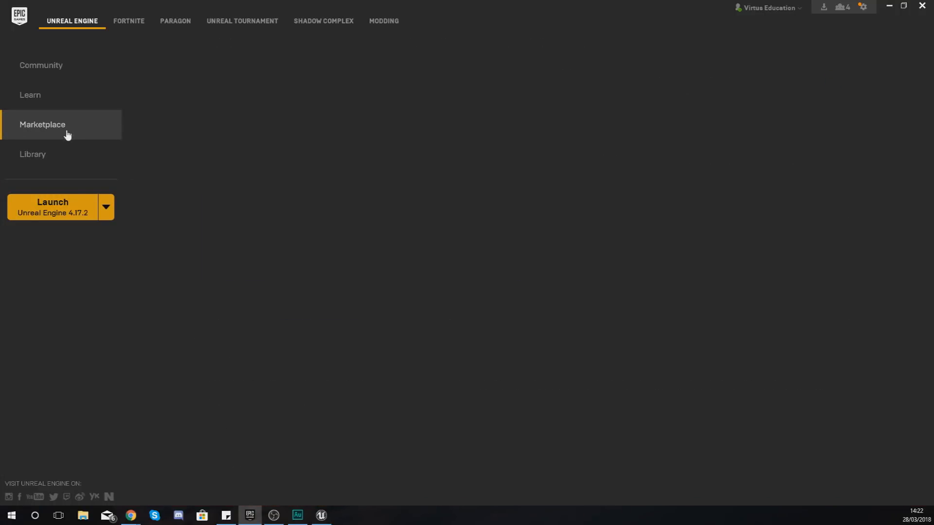
pyautogui.click(43, 125)
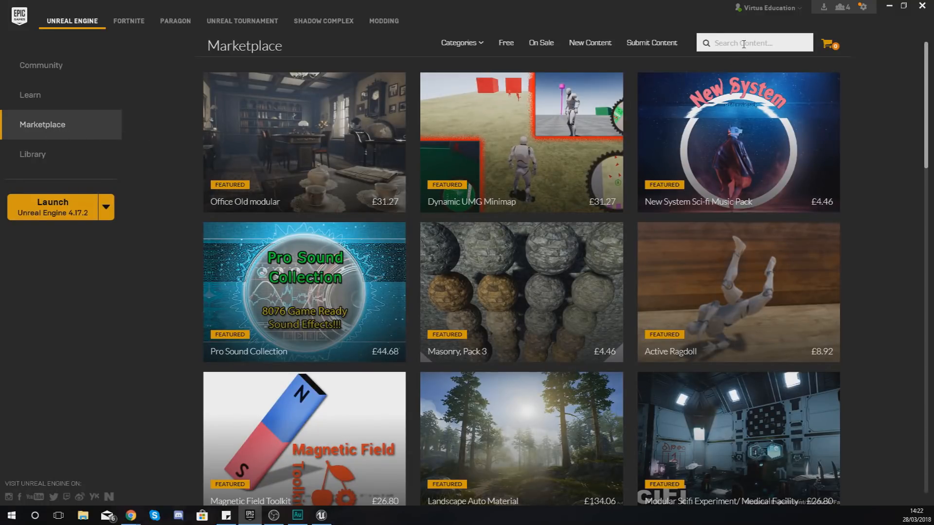
pyautogui.write('an')
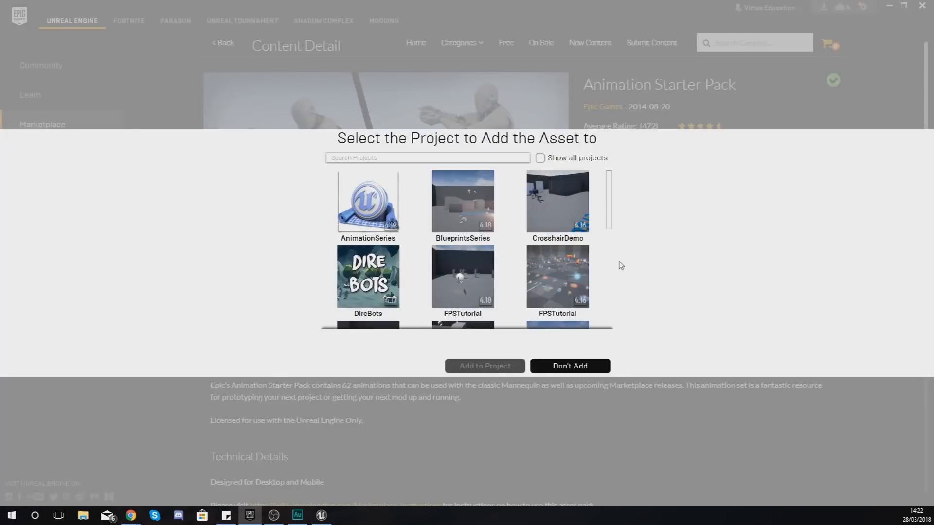
# Step: Choose AnimationSeries as the target project and add the Animation Starter Pack
pyautogui.scroll(-3)
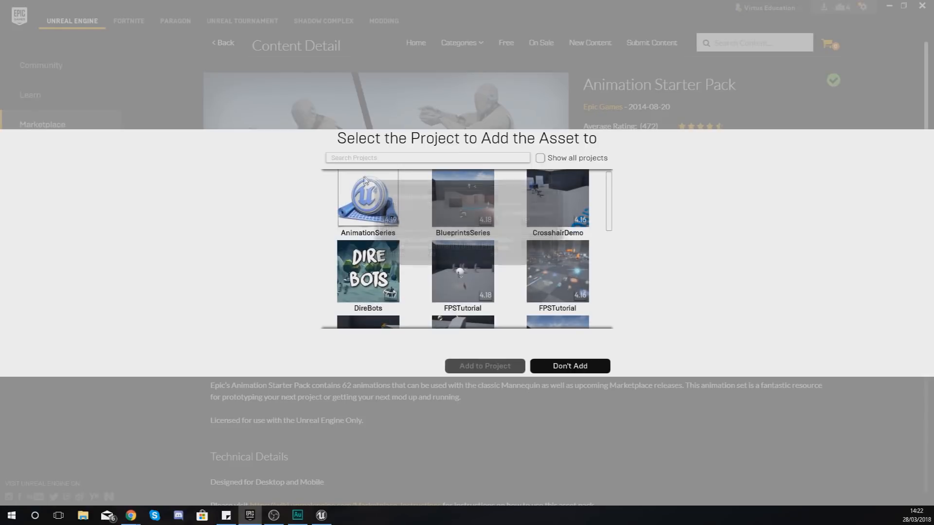
pyautogui.click(368, 203)
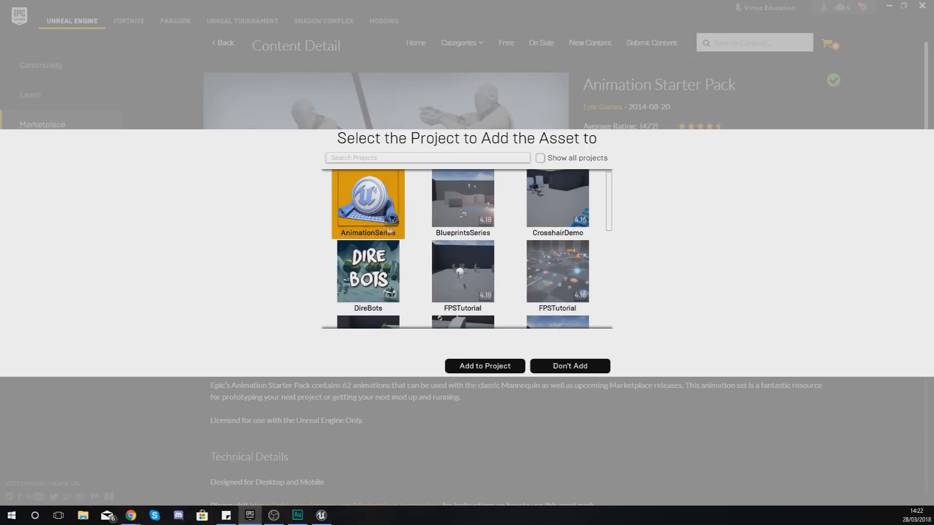
pyautogui.click(485, 367)
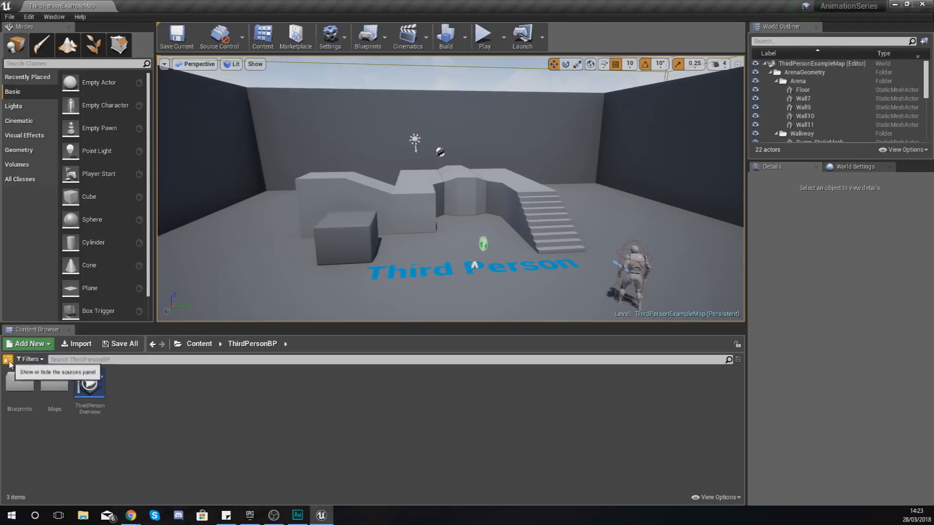
# Step: Show the Content Browser sources and scroll through the AnimStarterPack folder's 68 assets
pyautogui.click(7, 359)
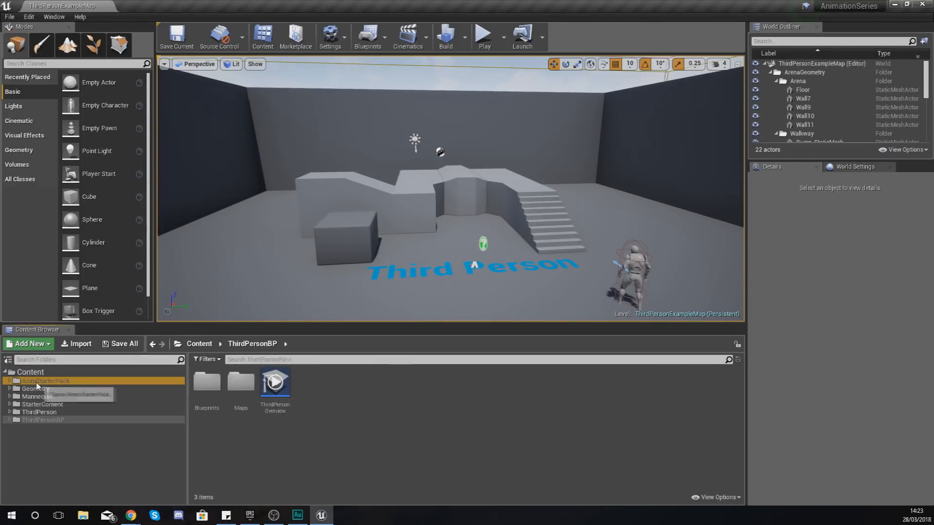
pyautogui.click(37, 381)
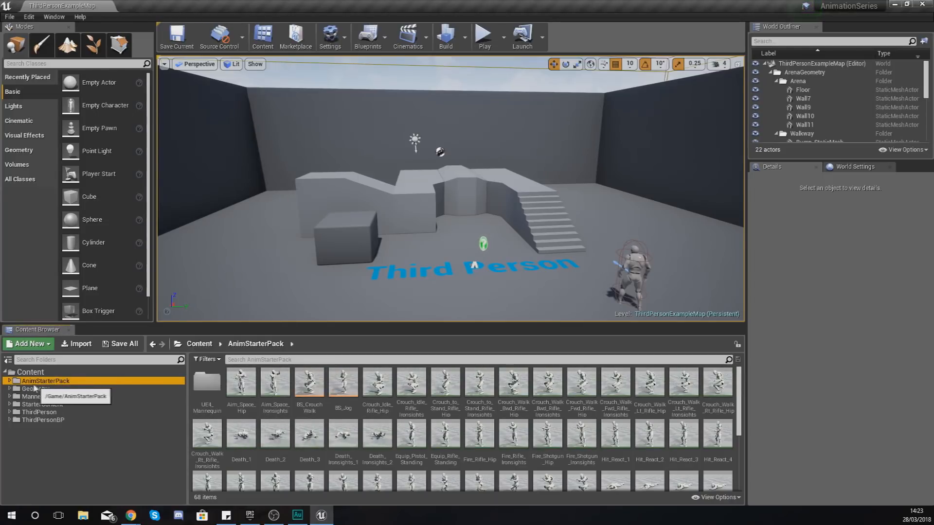
pyautogui.moveTo(631, 407)
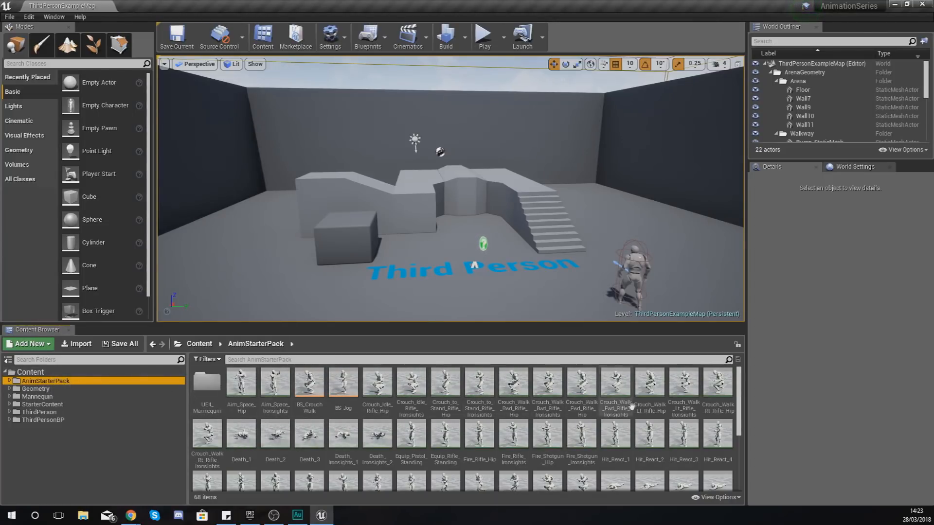
pyautogui.scroll(-3)
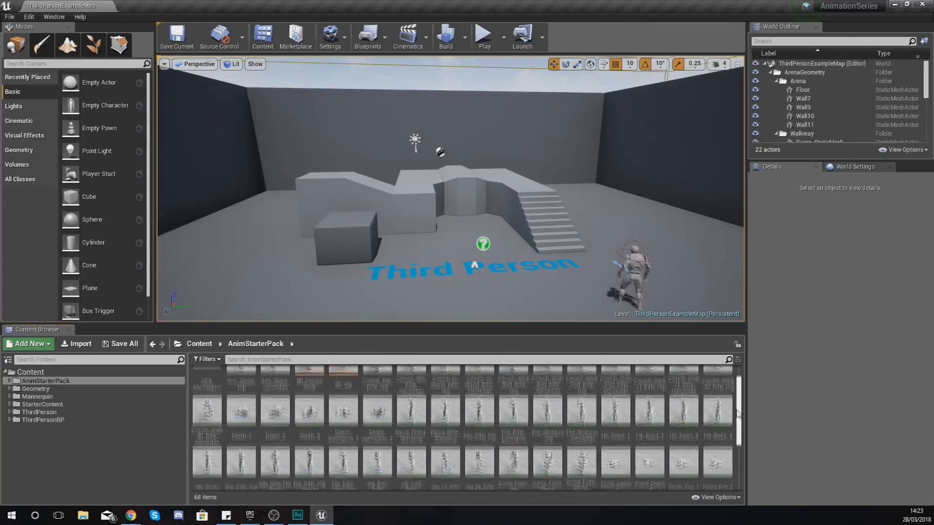
pyautogui.moveTo(377, 392)
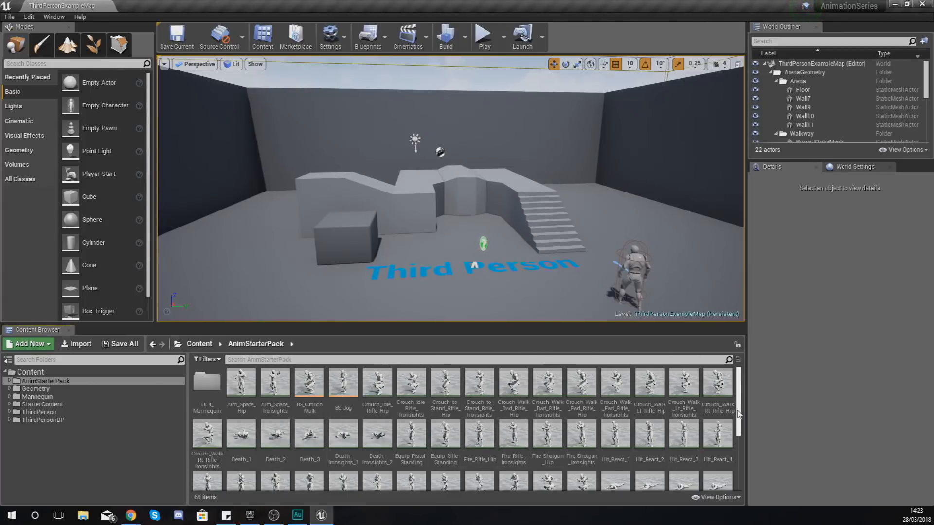
pyautogui.scroll(-3)
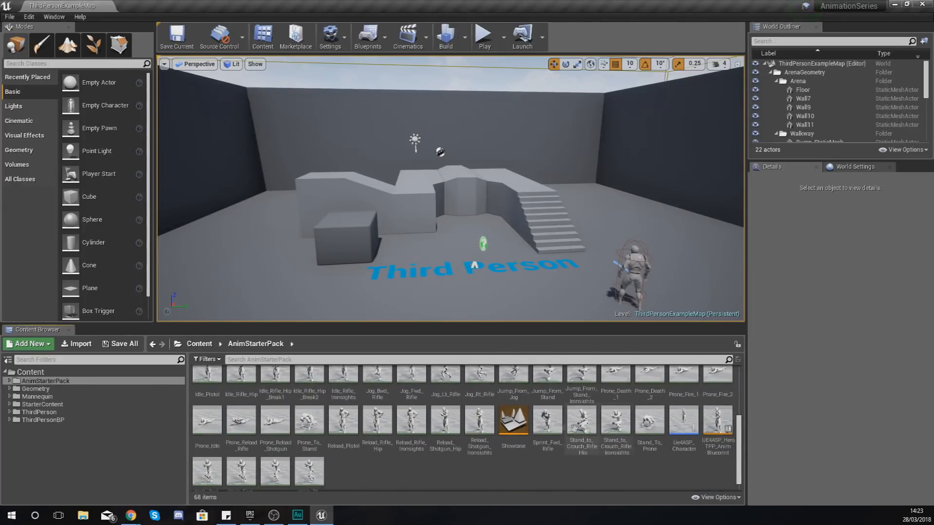
pyautogui.moveTo(552, 425)
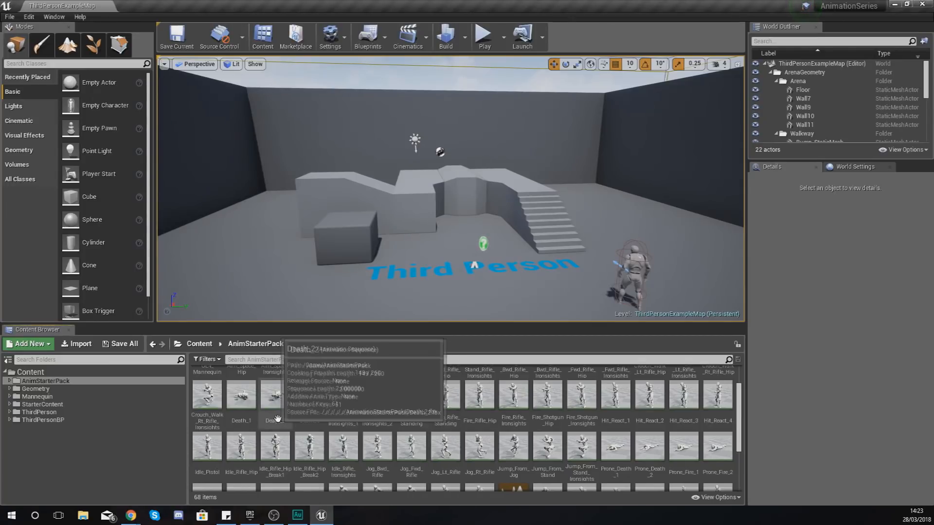
# Step: Open the Death_1 animation asset in the Animation Editor
pyautogui.doubleClick(241, 396)
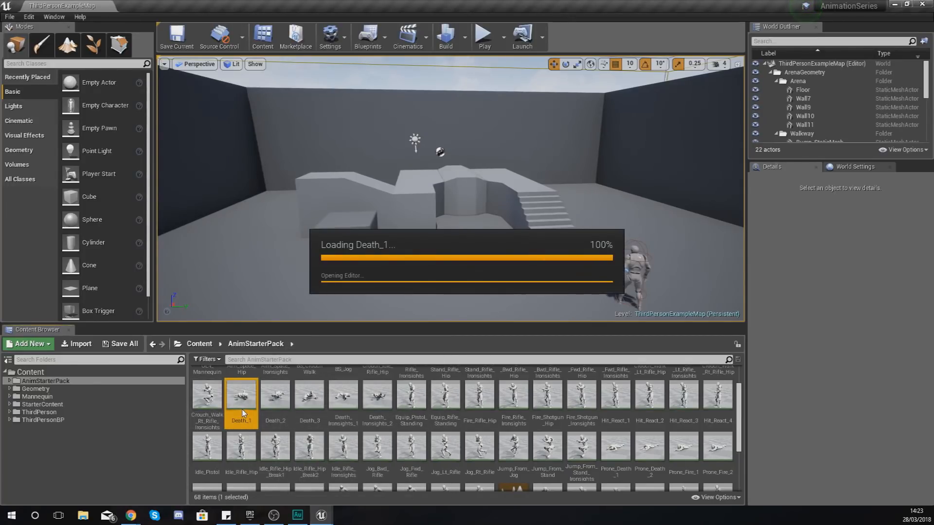
pyautogui.doubleClick(241, 395)
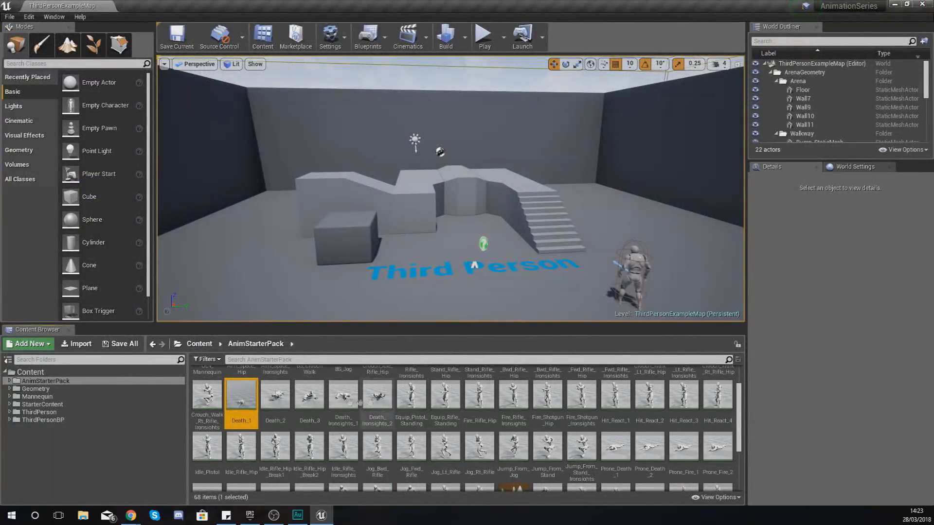
pyautogui.doubleClick(240, 395)
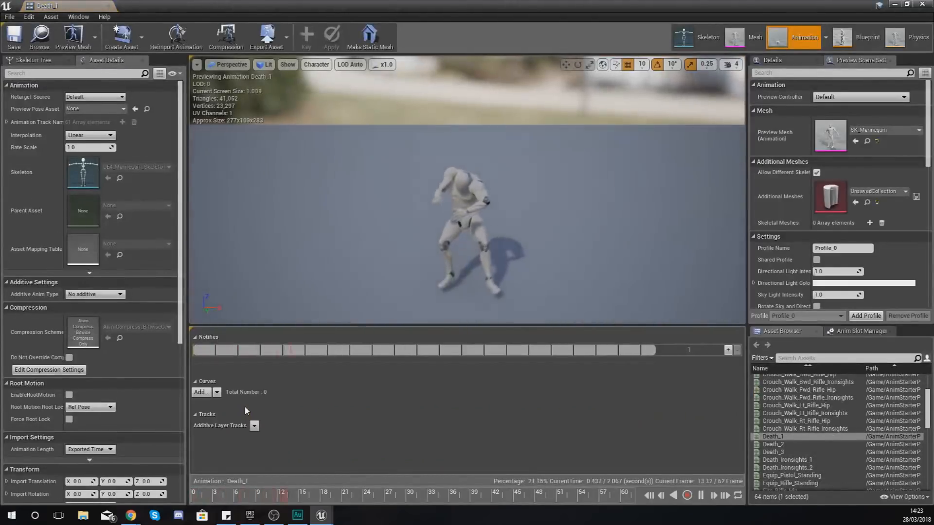